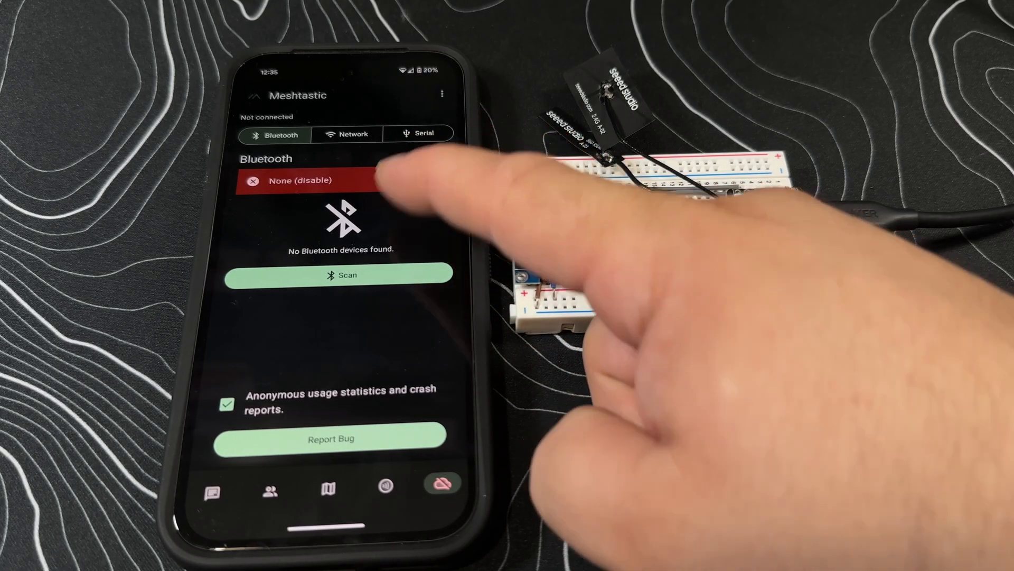
Pair with the Meshtastic e5dc radio over Bluetooth and view its Device Config (role CLIENT, rebroadcast ALL).
{"action": "left_click", "coordinate": [339, 275]}
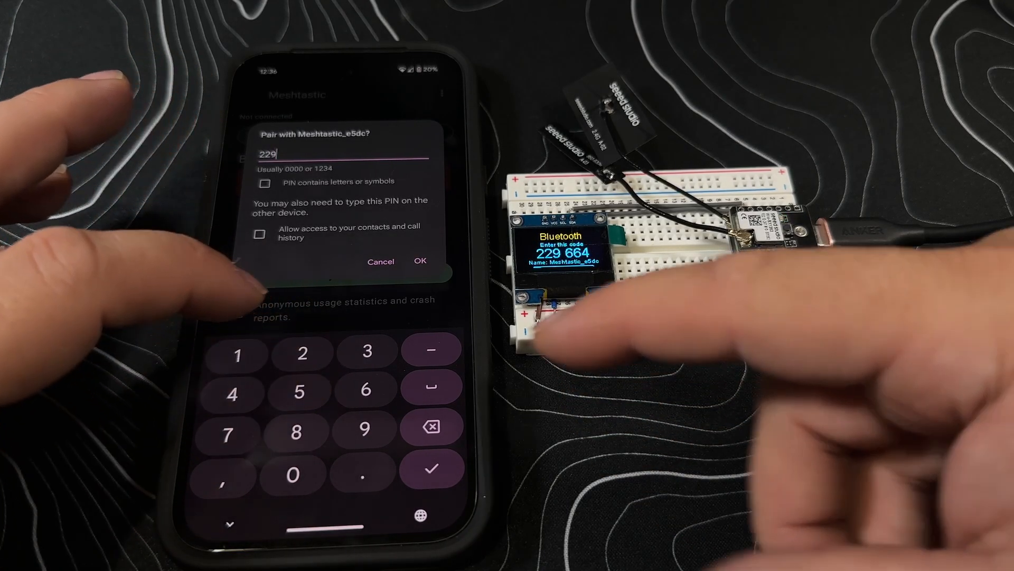
{"action": "left_click", "coordinate": [367, 390]}
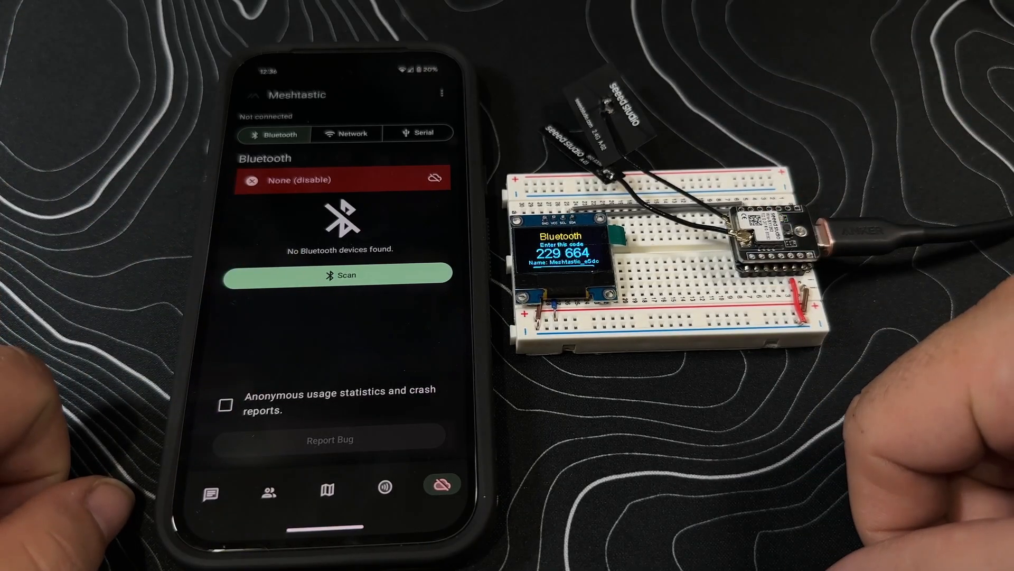
{"action": "left_click", "coordinate": [339, 275]}
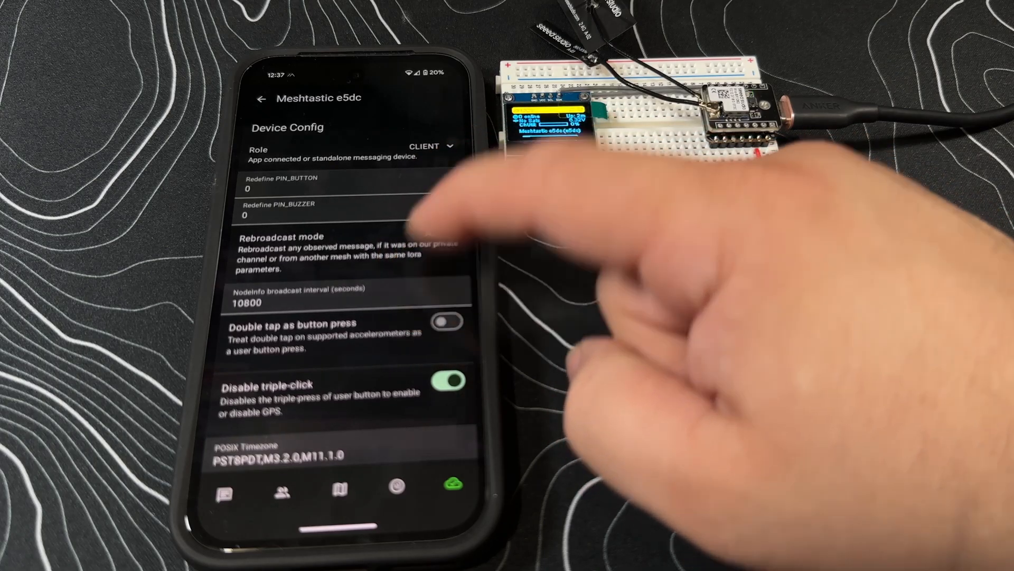
{"action": "left_click", "coordinate": [431, 146]}
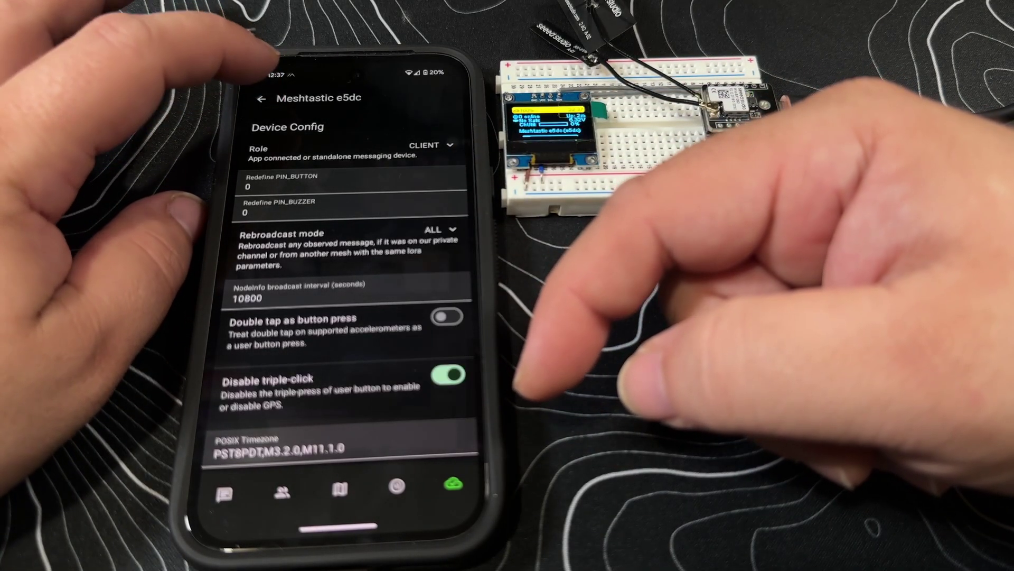
In User Config, enter short name dn02 and long name Darknet Node 002.
{"action": "left_click", "coordinate": [260, 98]}
{"action": "type", "text": "d"}
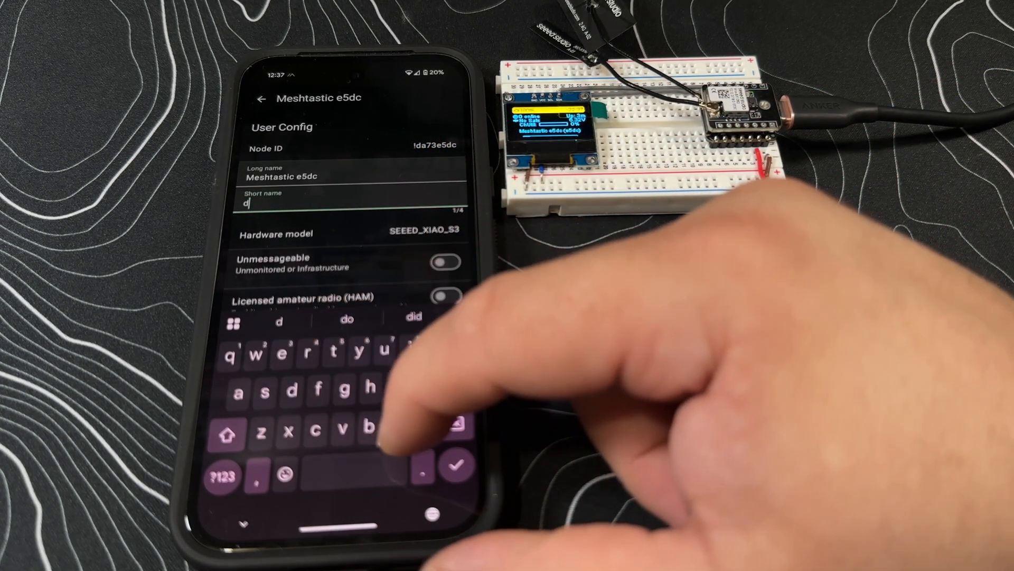
{"action": "type", "text": "n02"}
{"action": "left_click", "coordinate": [352, 173]}
{"action": "type", "text": "Dark"}
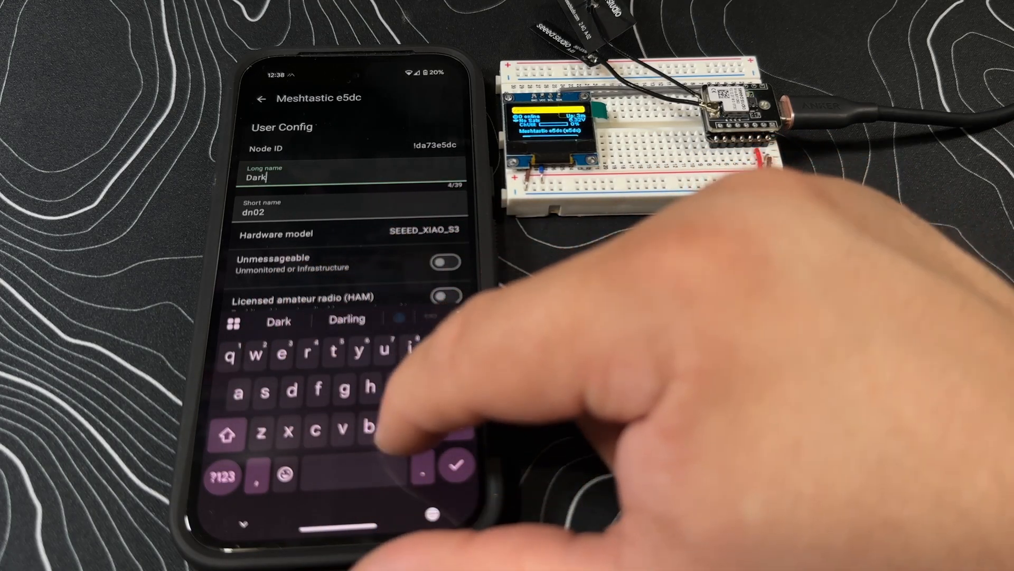
{"action": "type", "text": "net"}
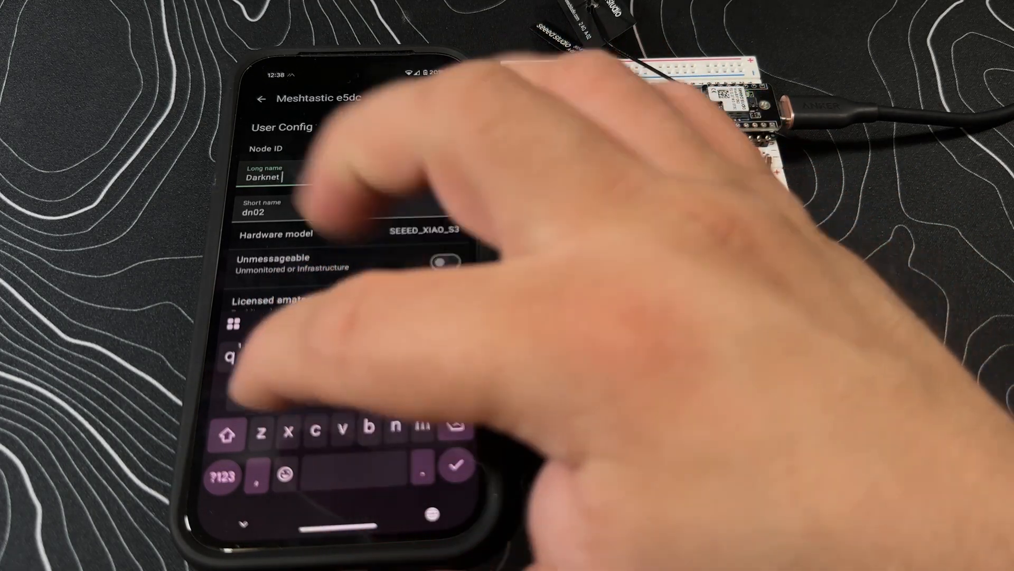
{"action": "type", "text": "Node"}
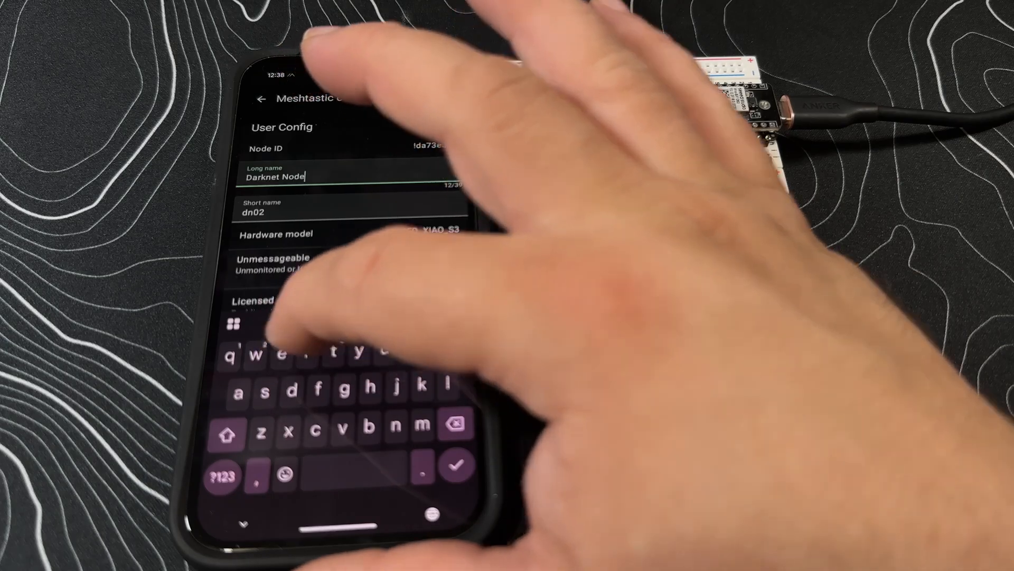
{"action": "left_click", "coordinate": [224, 473]}
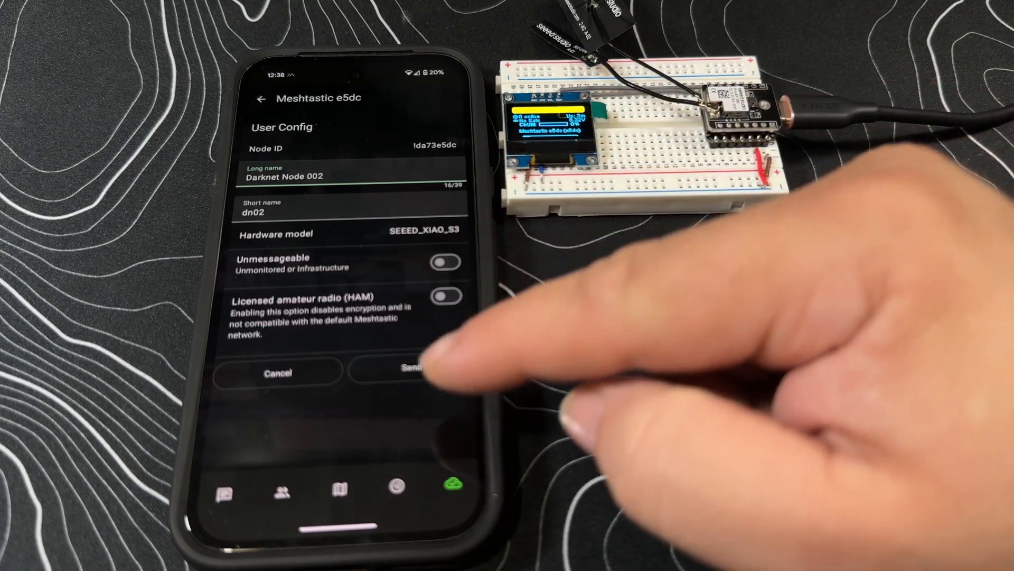
Send the new names to the radio so it appears as Darknet Node 002.
{"action": "left_click", "coordinate": [411, 367]}
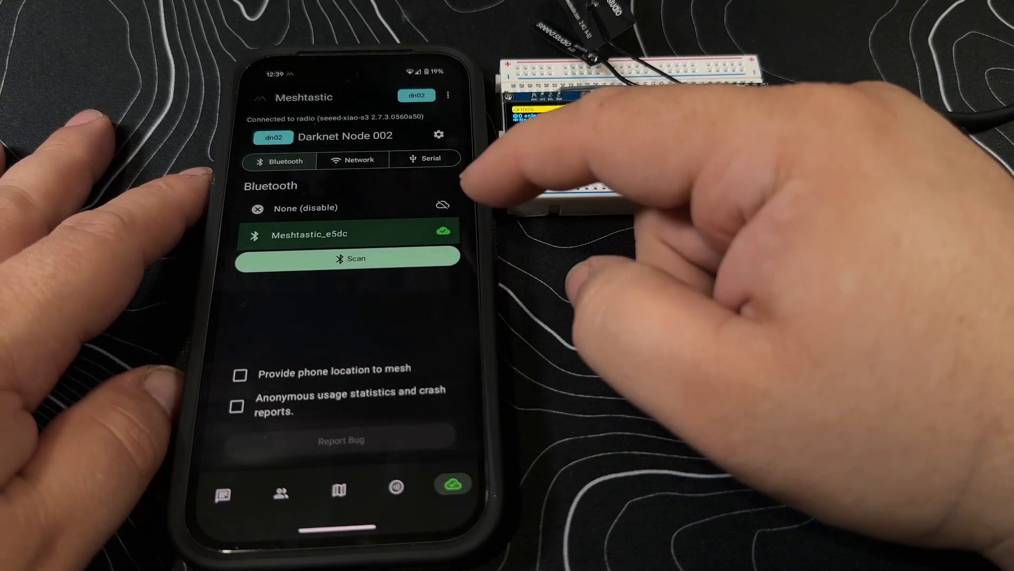
{"action": "mouse_move", "coordinate": [549, 162]}
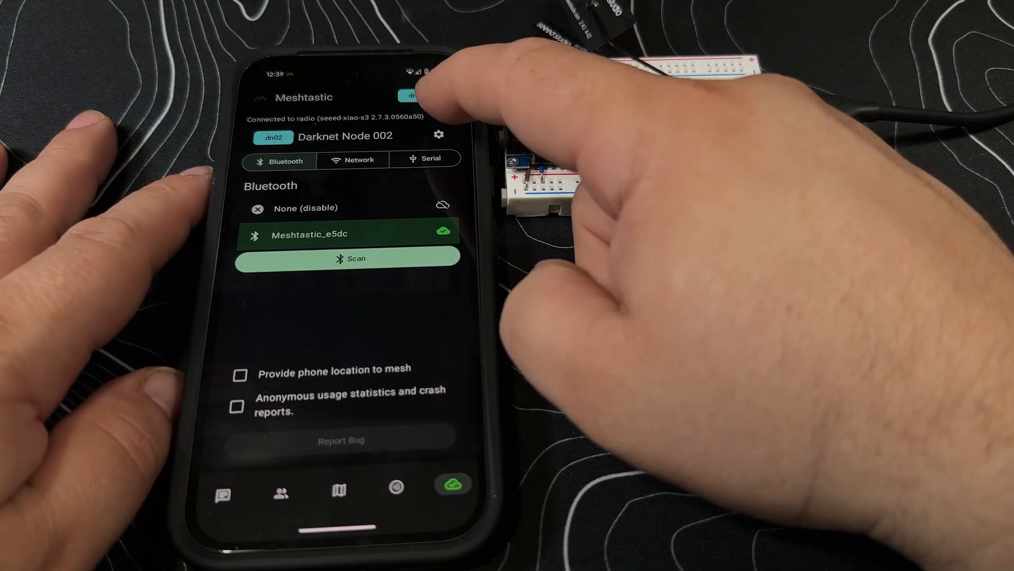
Disconnect from Darknet Node 002 and refresh the empty Bluetooth device list.
{"action": "left_click", "coordinate": [439, 134]}
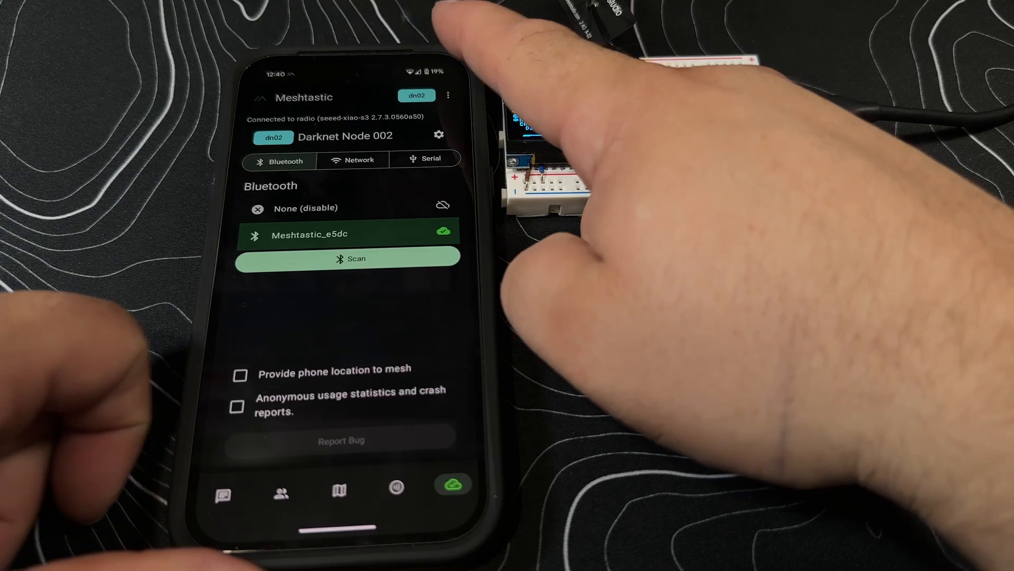
{"action": "left_click_drag", "start_coordinate": [353, 71], "coordinate": [353, 259]}
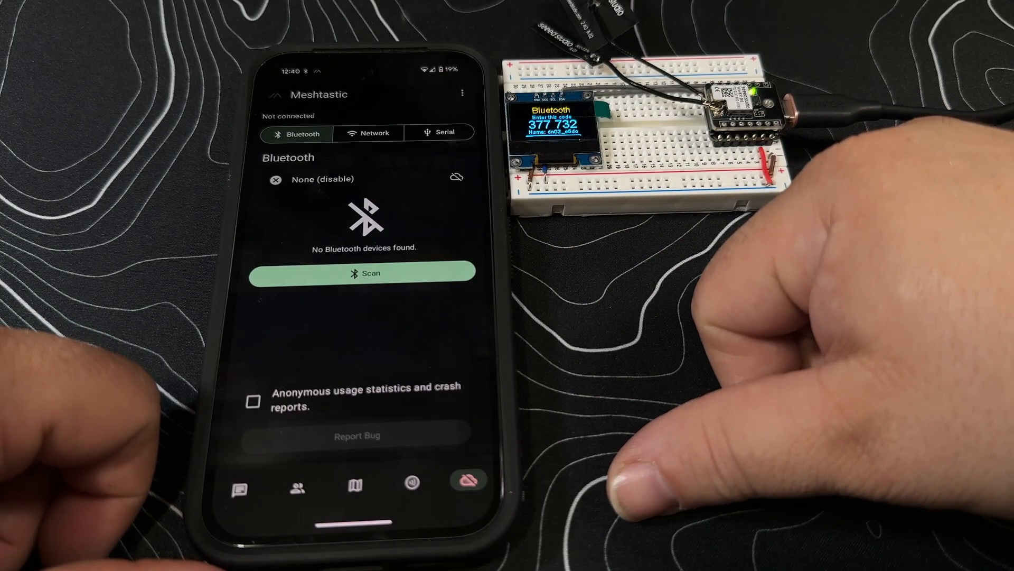
Scan for and reconnect to the radio now advertised as dn02_e5dc.
{"action": "left_click", "coordinate": [363, 273]}
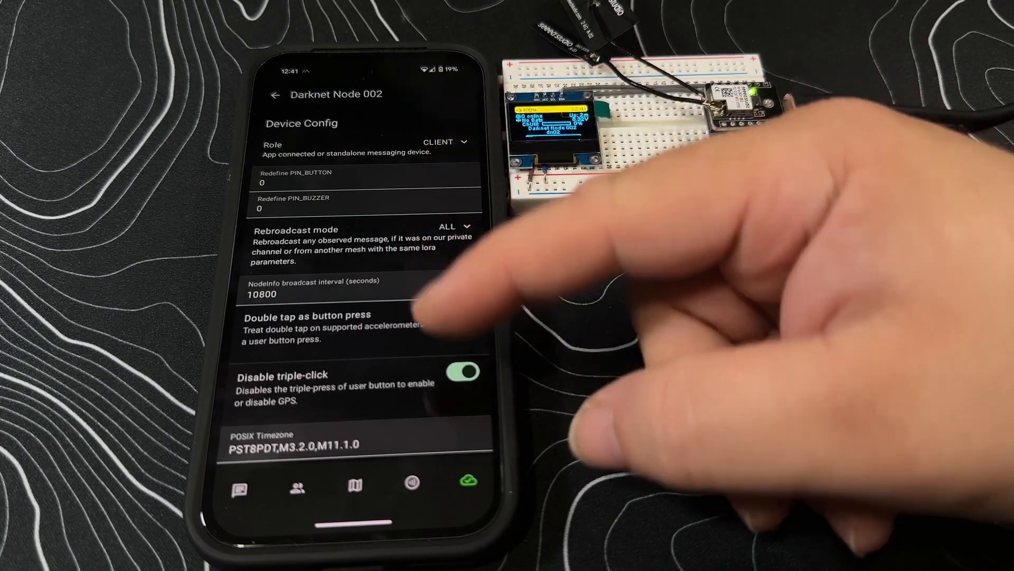
Browse Darknet Node 002's Network Config WiFi, NTP server and IPv4 fields.
{"action": "scroll", "scroll_direction": "down", "scroll_amount": 3}
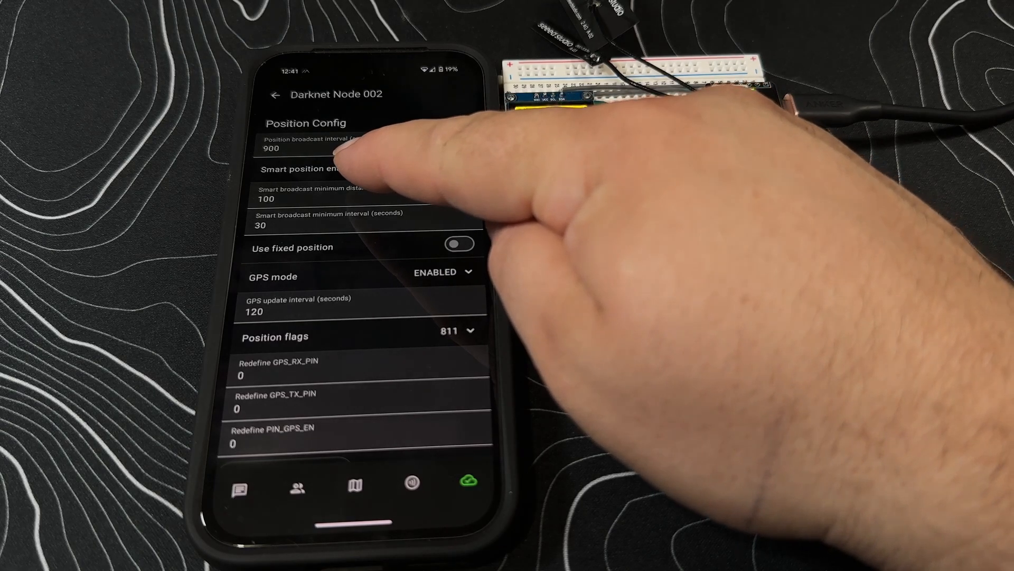
{"action": "left_click", "coordinate": [459, 169]}
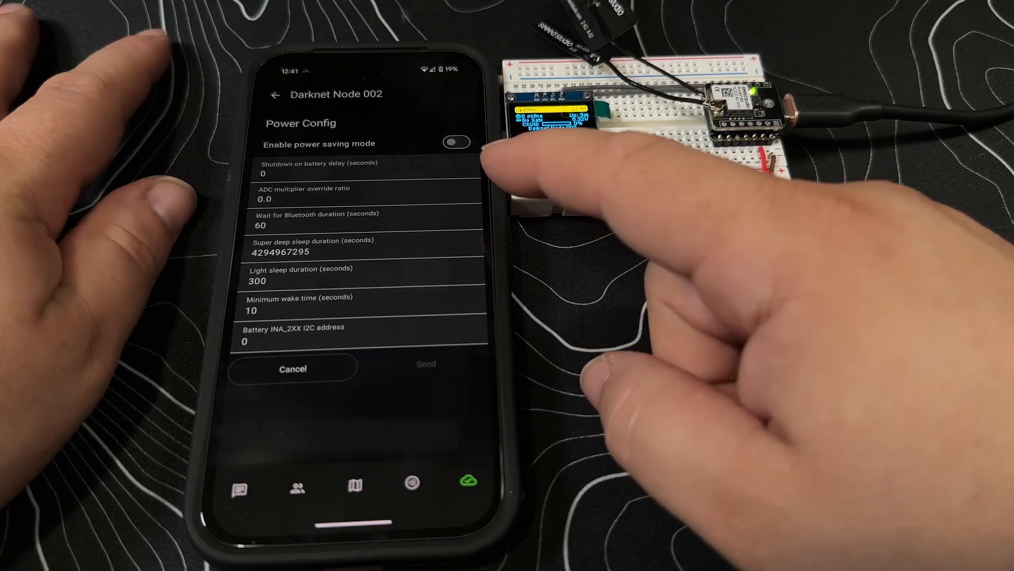
{"action": "left_click", "coordinate": [274, 94]}
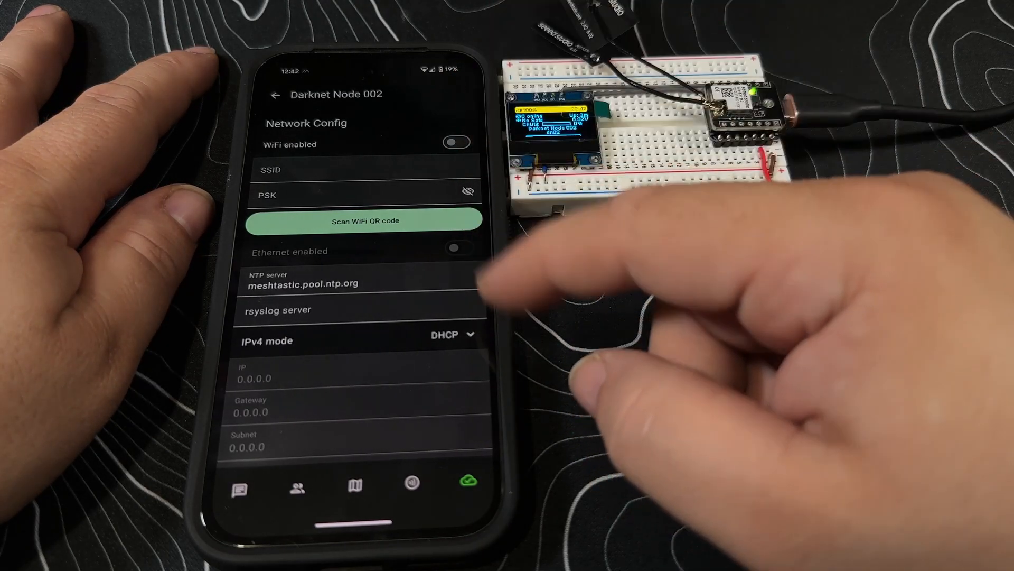
{"action": "scroll", "scroll_direction": "down", "scroll_amount": 3}
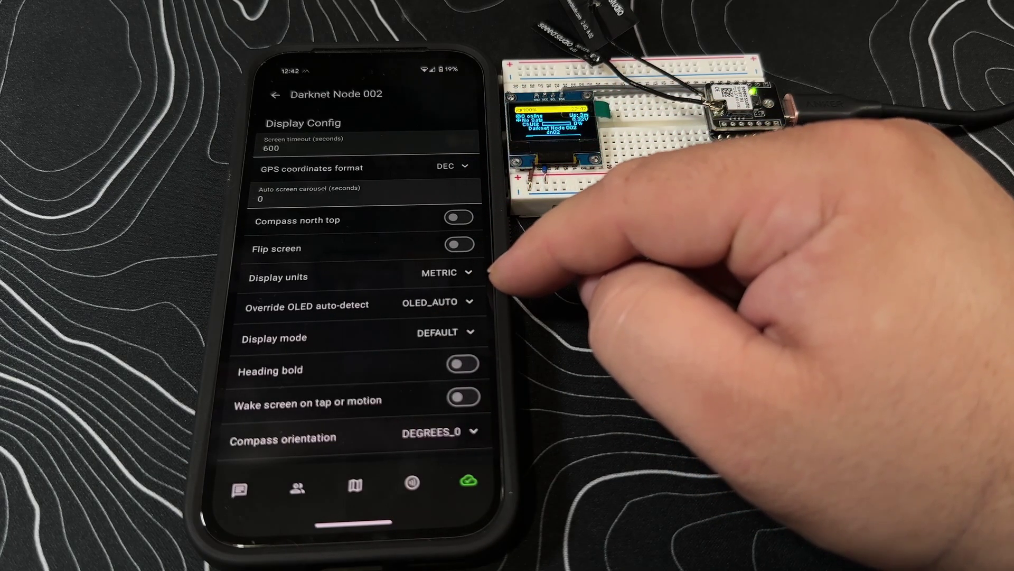
{"action": "mouse_move", "coordinate": [583, 292]}
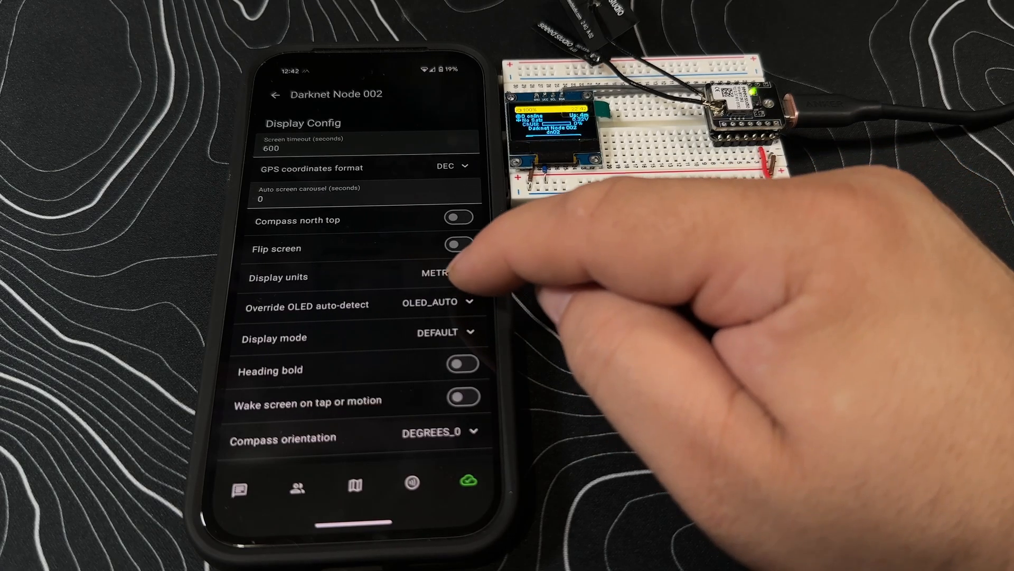
View Darknet Node 002's Display Config with screen timeout 600 seconds and metric units.
{"action": "left_click", "coordinate": [437, 301]}
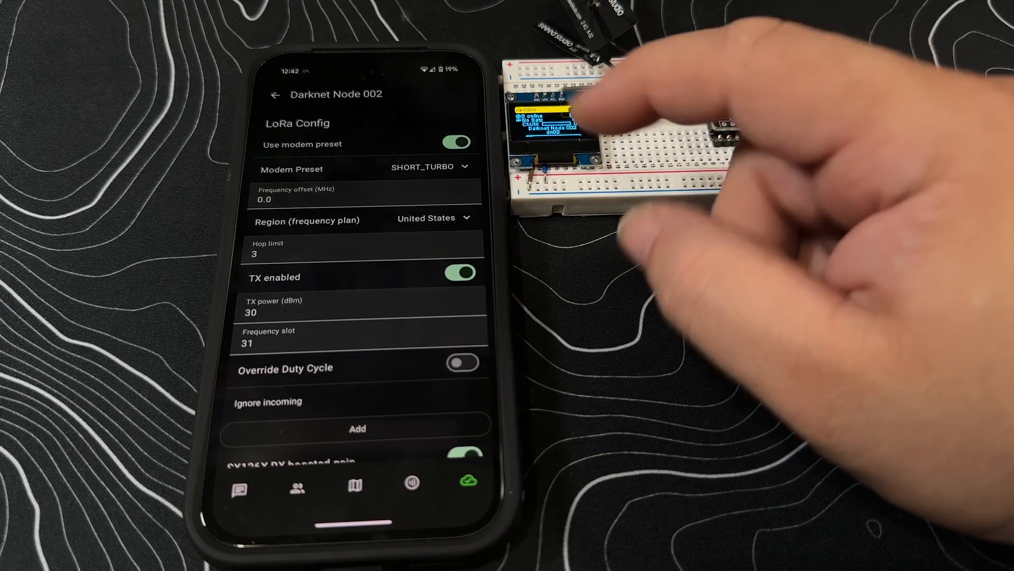
{"action": "mouse_move", "coordinate": [646, 259]}
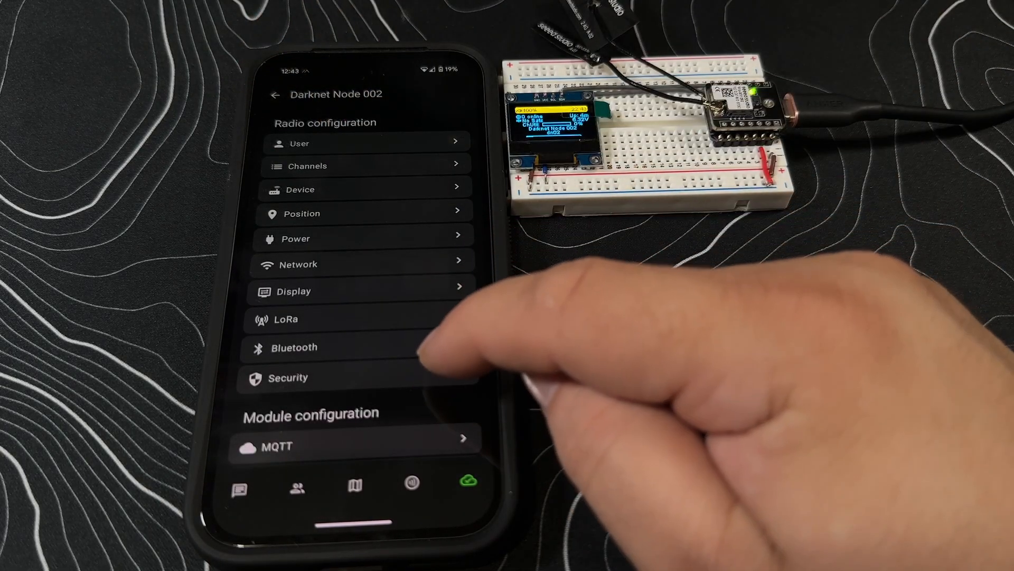
Return to Radio configuration and bring the Module configuration section into view.
{"action": "left_click", "coordinate": [288, 377]}
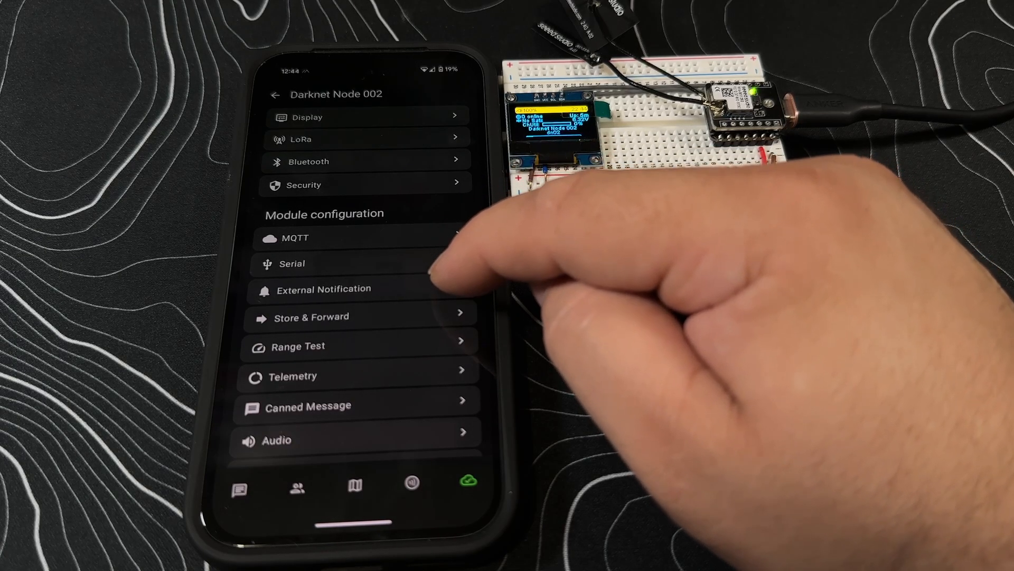
Review Darknet Node 002's External Notification Config options.
{"action": "left_click", "coordinate": [324, 289]}
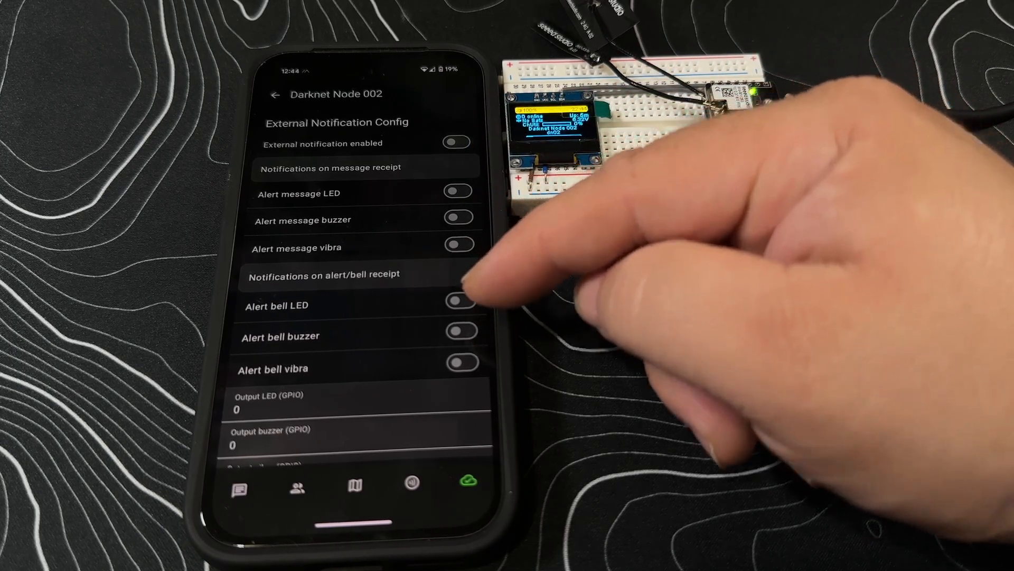
{"action": "scroll", "scroll_direction": "down", "scroll_amount": 3}
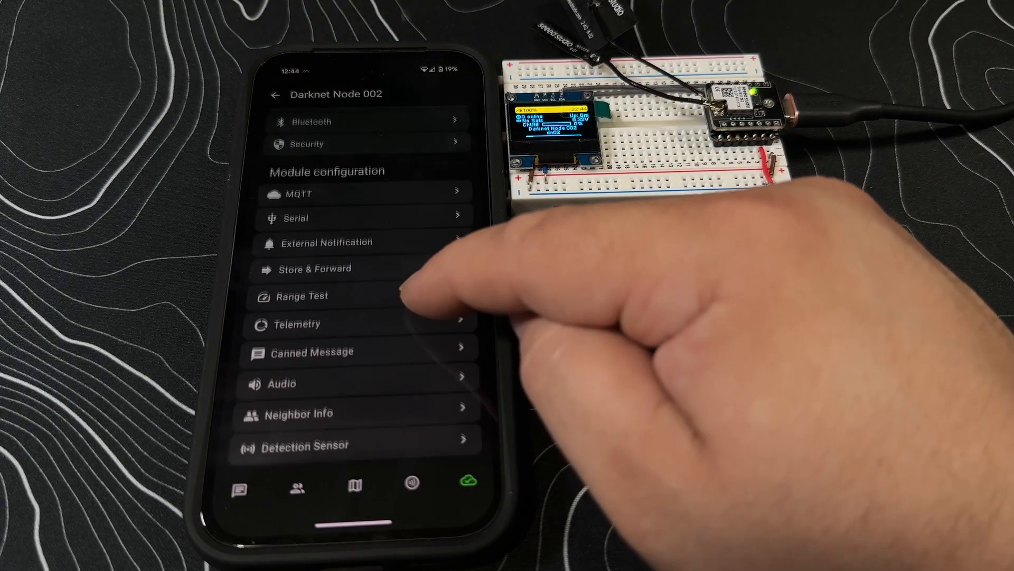
From the module list, view Canned Message Config with canned messages and rotary encoder disabled.
{"action": "left_click", "coordinate": [298, 324]}
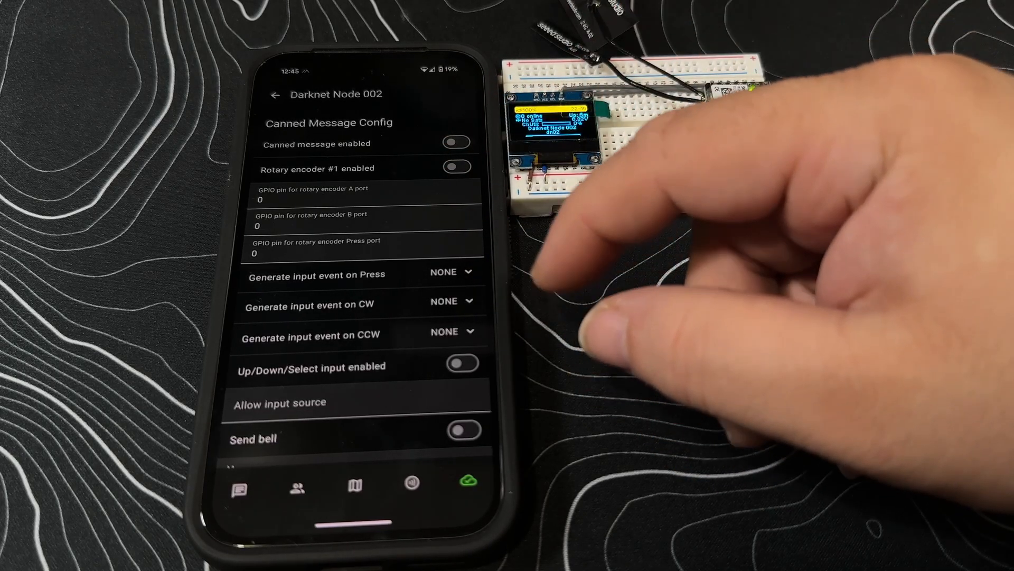
Scroll through the Canned Message Config of Darknet Node 002.
{"action": "scroll", "scroll_direction": "up", "scroll_amount": 3}
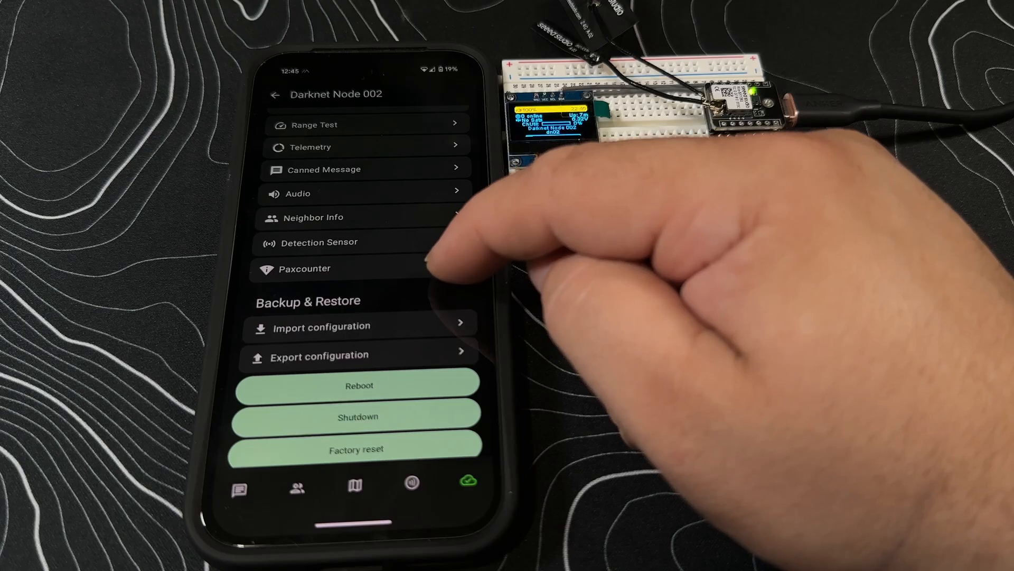
Return to Darknet Node 002's settings list showing Backup & Restore, Reboot and Factory reset.
{"action": "left_click", "coordinate": [306, 268]}
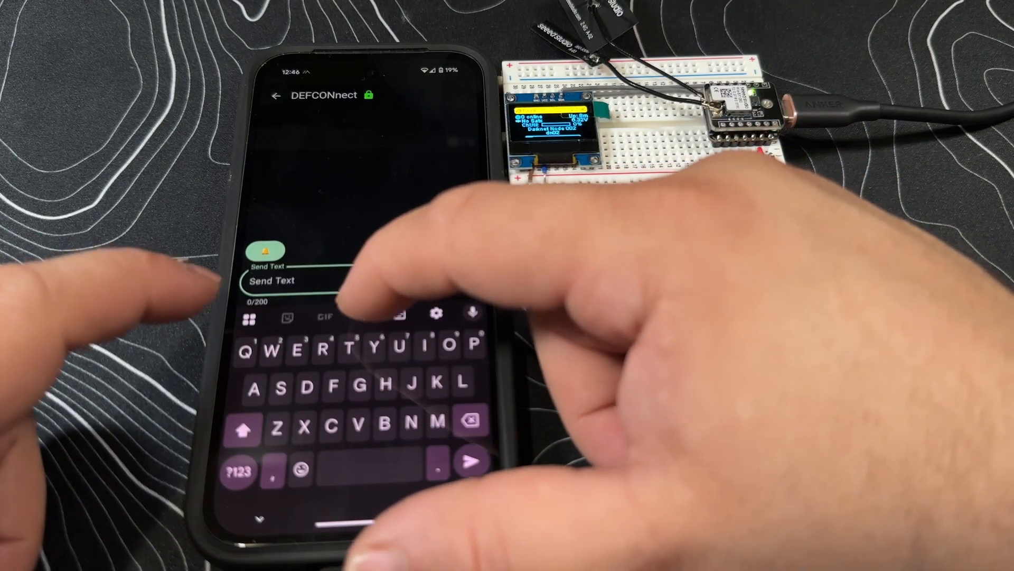
Send a 'Trst' test message to the DEFCONnect channel and view Darknet Node 001's details.
{"action": "type", "text": "Trst"}
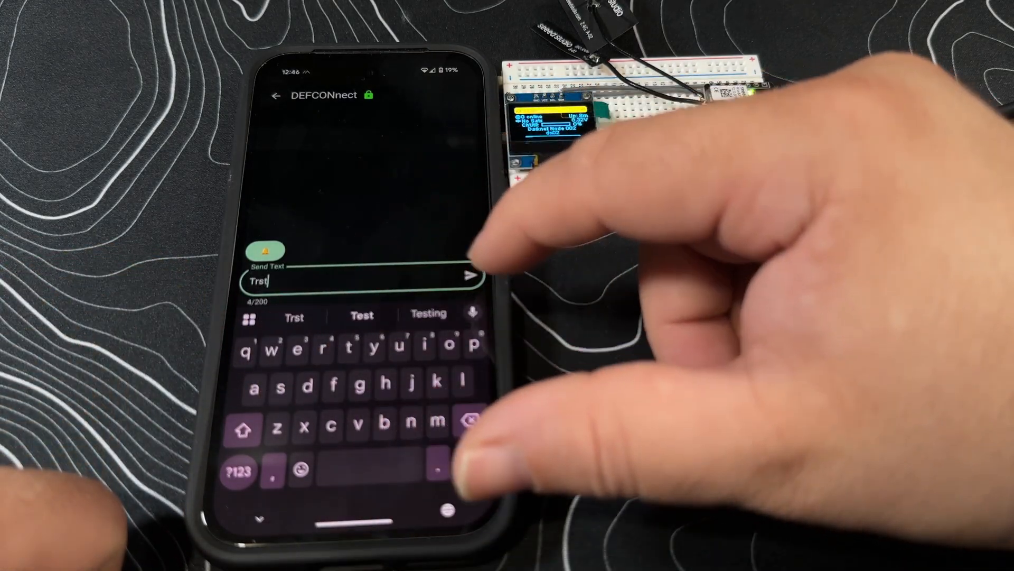
{"action": "left_click", "coordinate": [472, 275]}
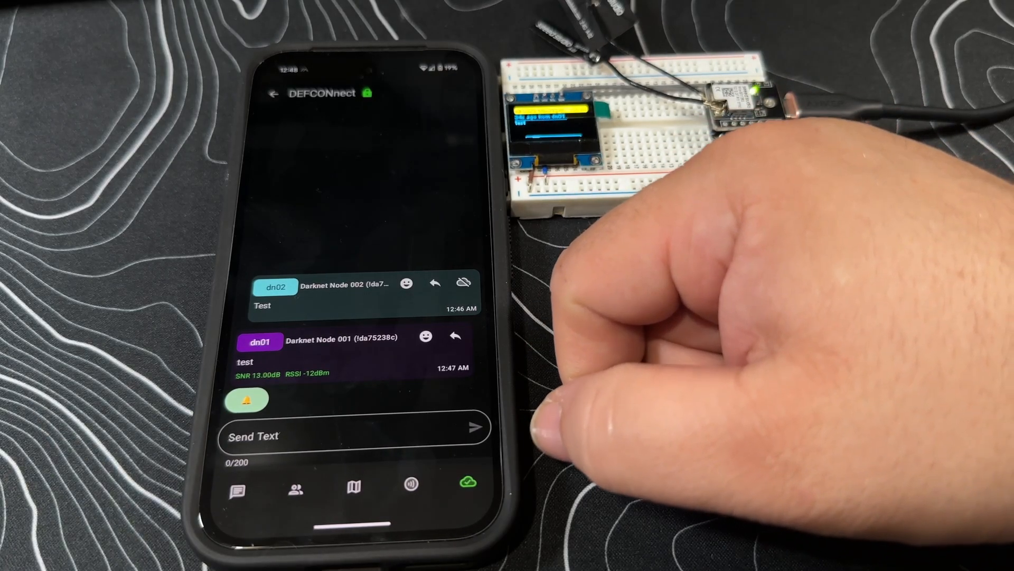
{"action": "left_click", "coordinate": [317, 435]}
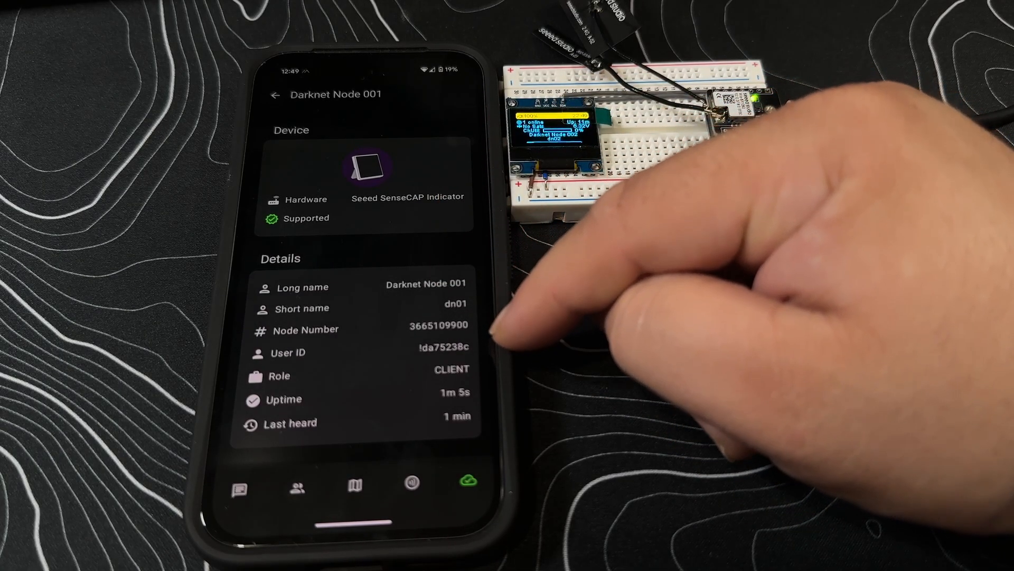
{"action": "scroll", "scroll_direction": "down", "scroll_amount": 3}
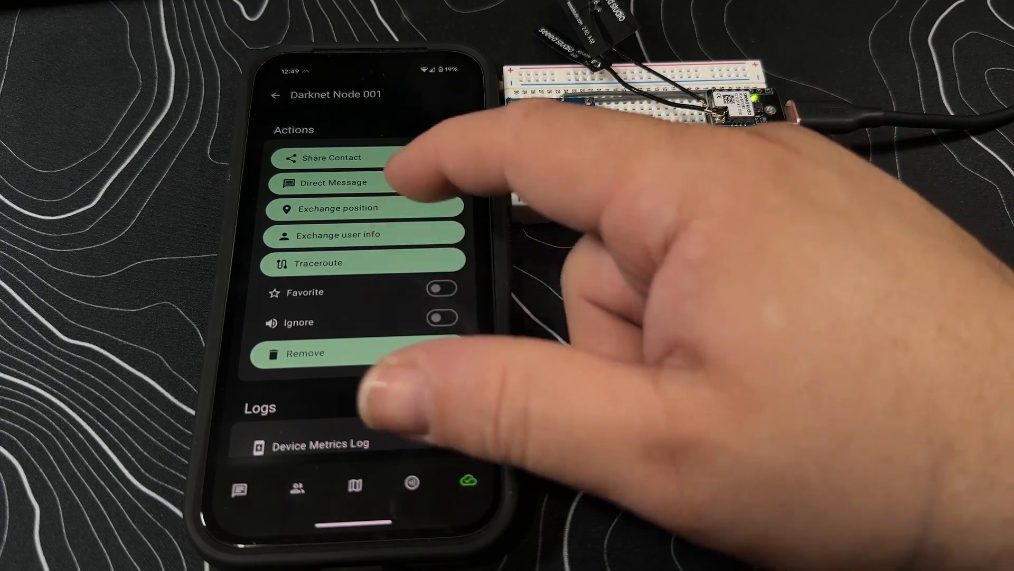
{"action": "scroll", "scroll_direction": "up", "scroll_amount": 3}
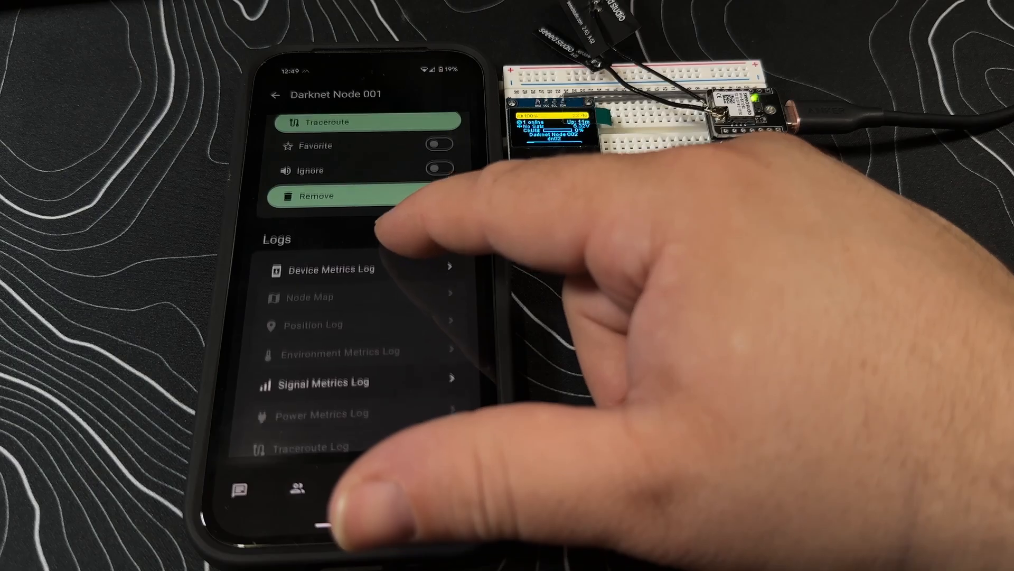
{"action": "scroll", "scroll_direction": "up", "scroll_amount": 3}
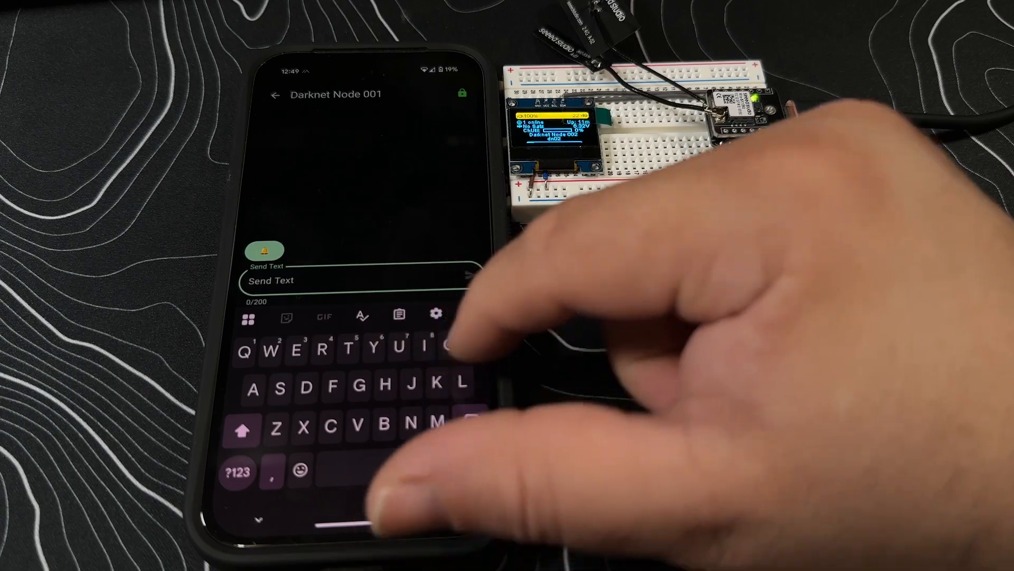
Send the private message 'Pm test' to Darknet Node 001 from the direct chat.
{"action": "type", "text": "Pm"}
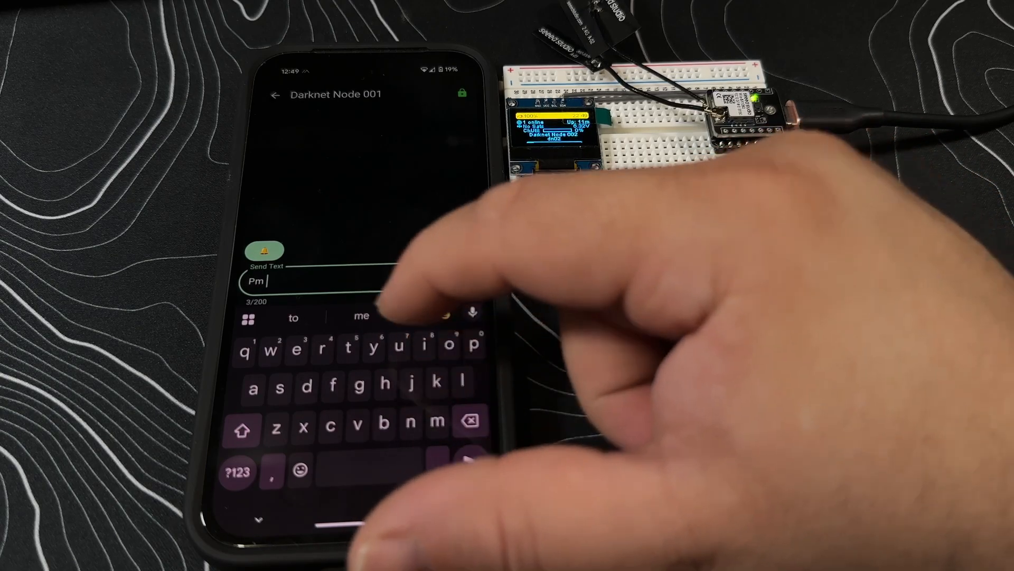
{"action": "type", "text": "te"}
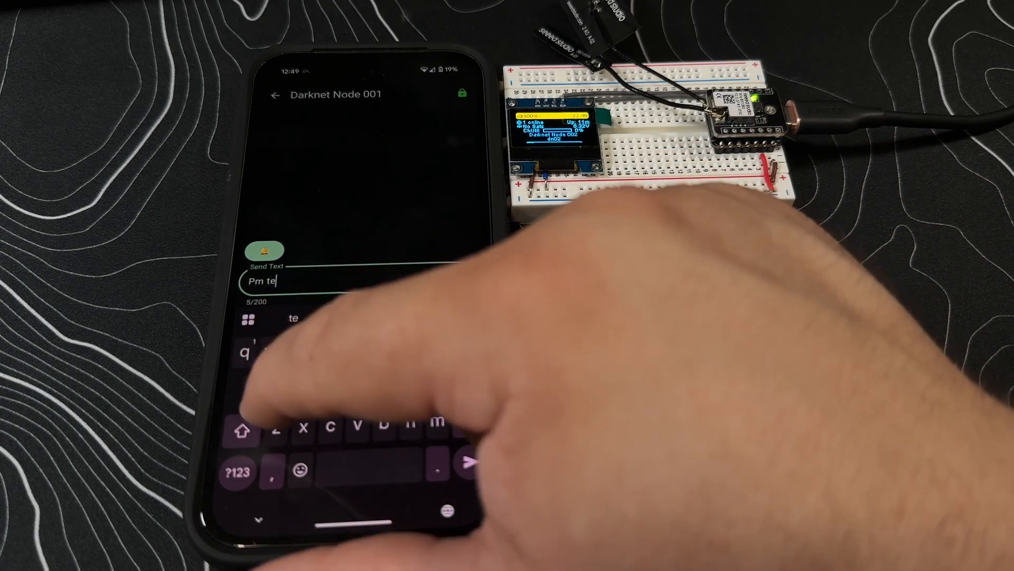
{"action": "left_click", "coordinate": [472, 463]}
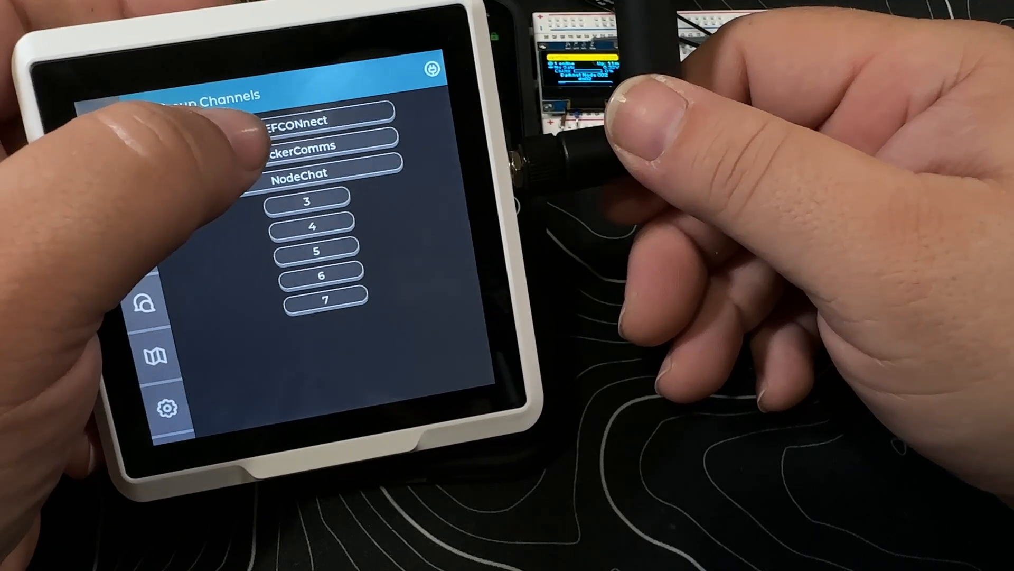
View the locations map, group channels, online nodes list and active chats on the touchscreen node.
{"action": "left_click", "coordinate": [317, 120]}
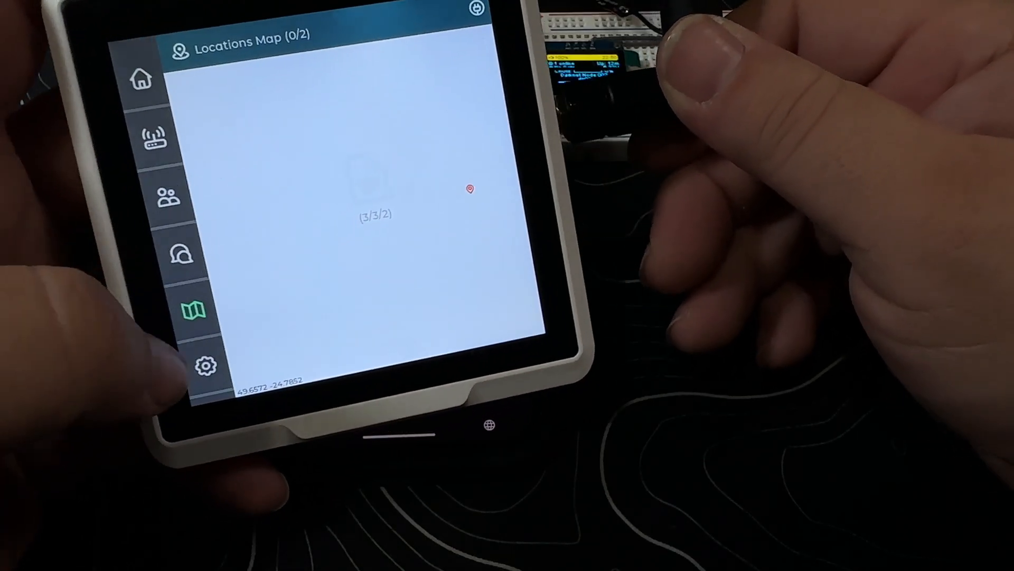
{"action": "left_click", "coordinate": [206, 364]}
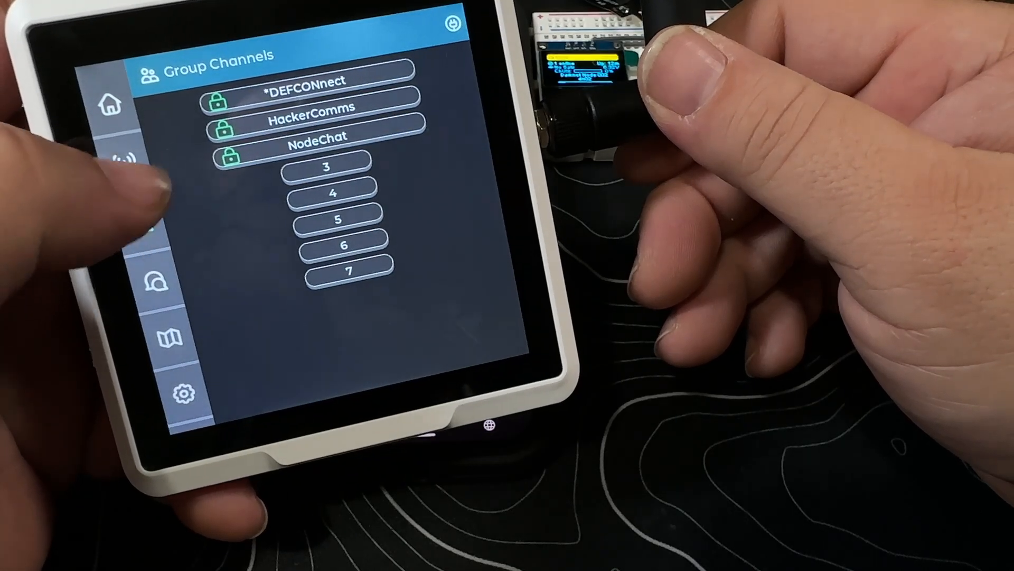
{"action": "left_click", "coordinate": [123, 159]}
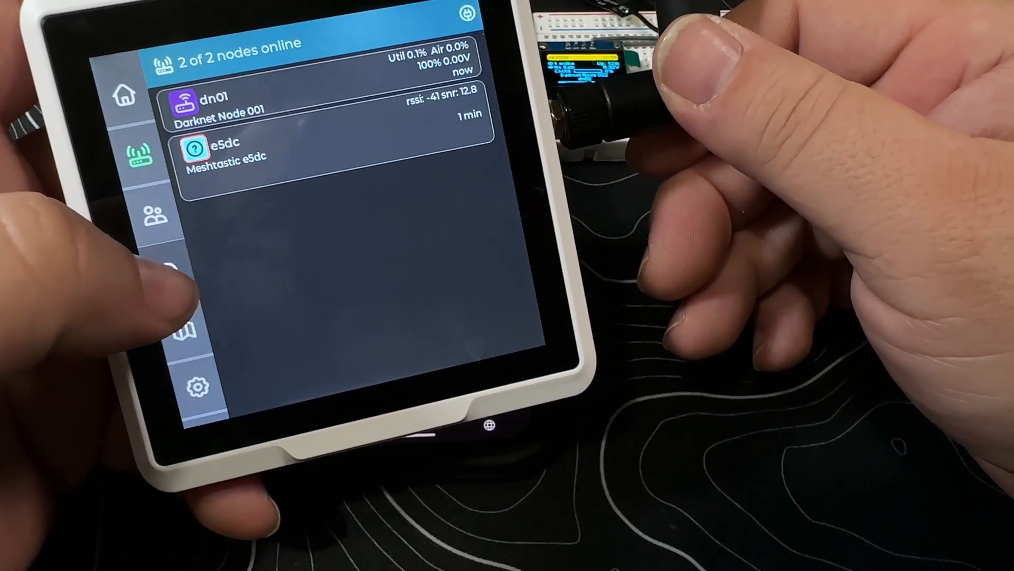
{"action": "left_click", "coordinate": [141, 299]}
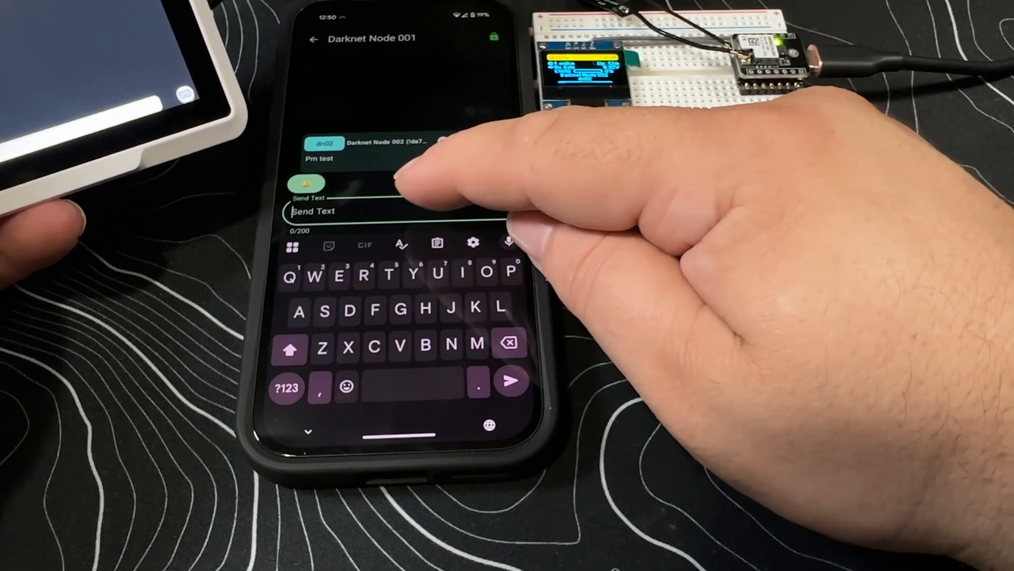
From the chats list, write a private 'pm test' reply to the other node.
{"action": "type", "text": "Alert Bell Character!"}
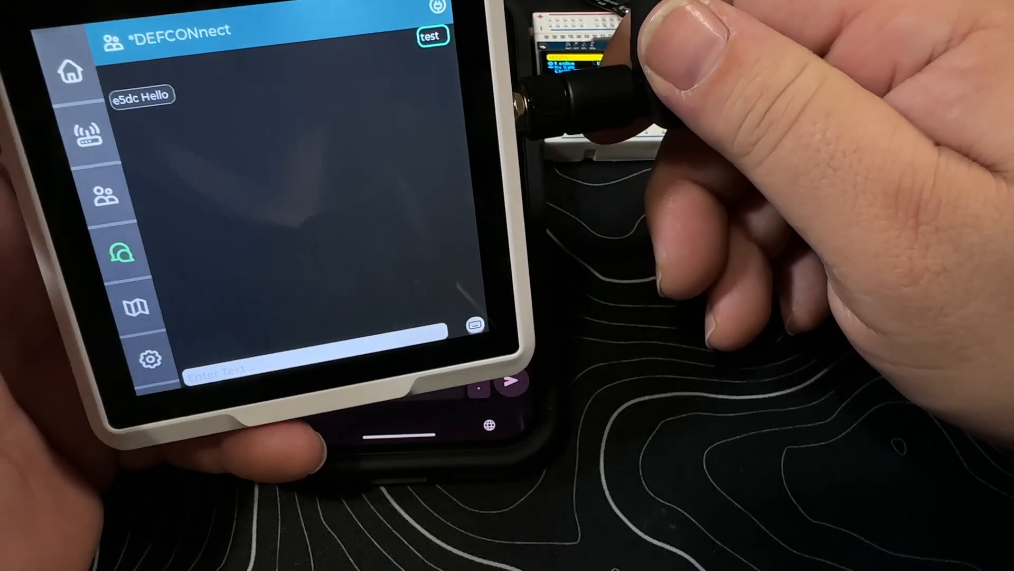
{"action": "left_click", "coordinate": [108, 191]}
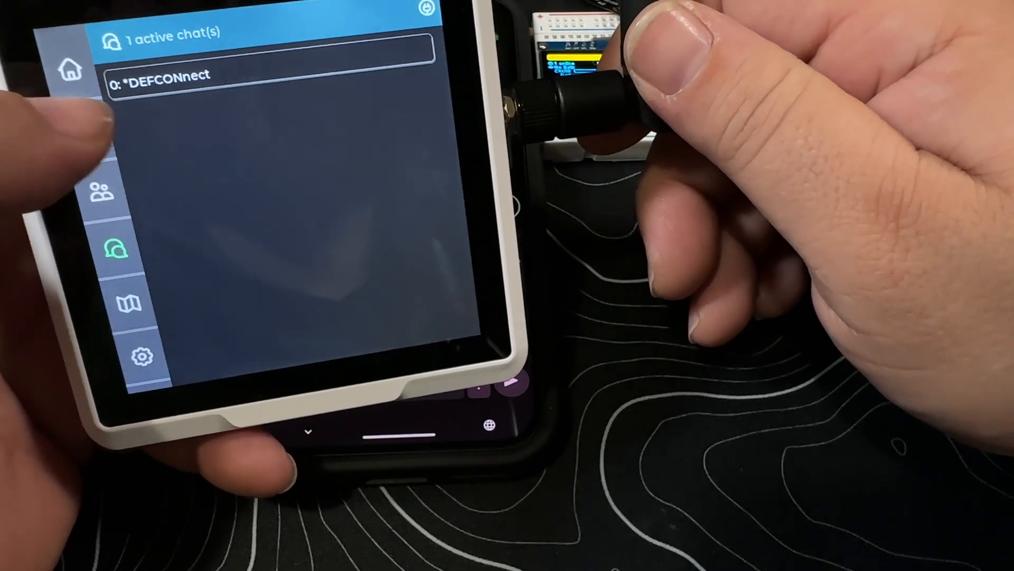
{"action": "left_click", "coordinate": [107, 195]}
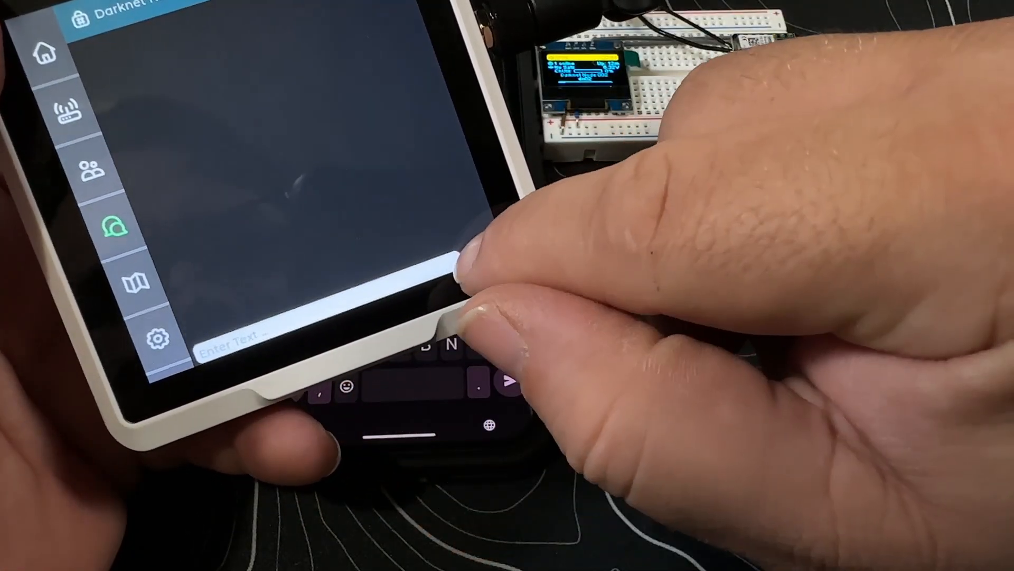
{"action": "left_click", "coordinate": [259, 339]}
{"action": "type", "text": "pm te"}
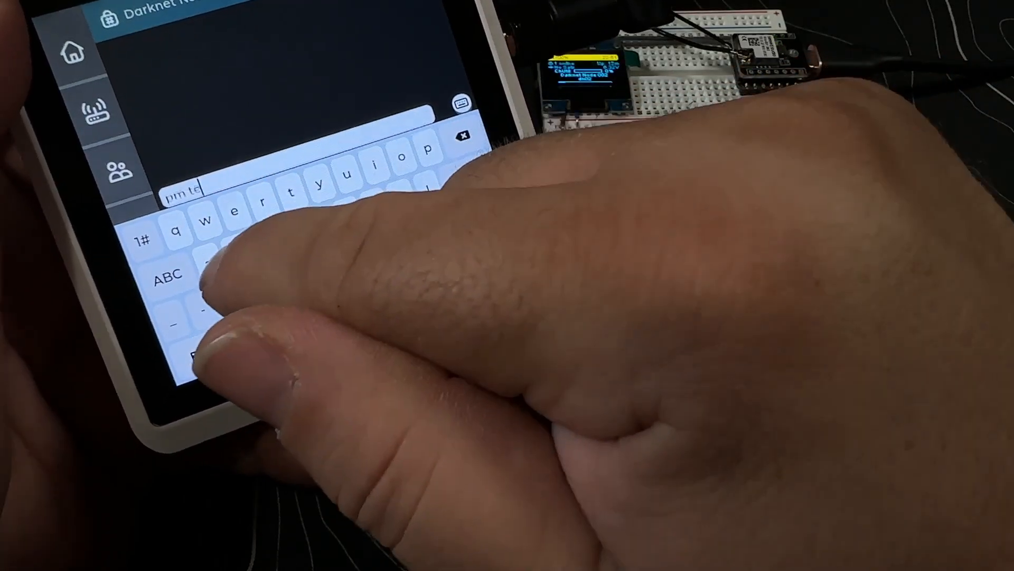
{"action": "left_click", "coordinate": [144, 237]}
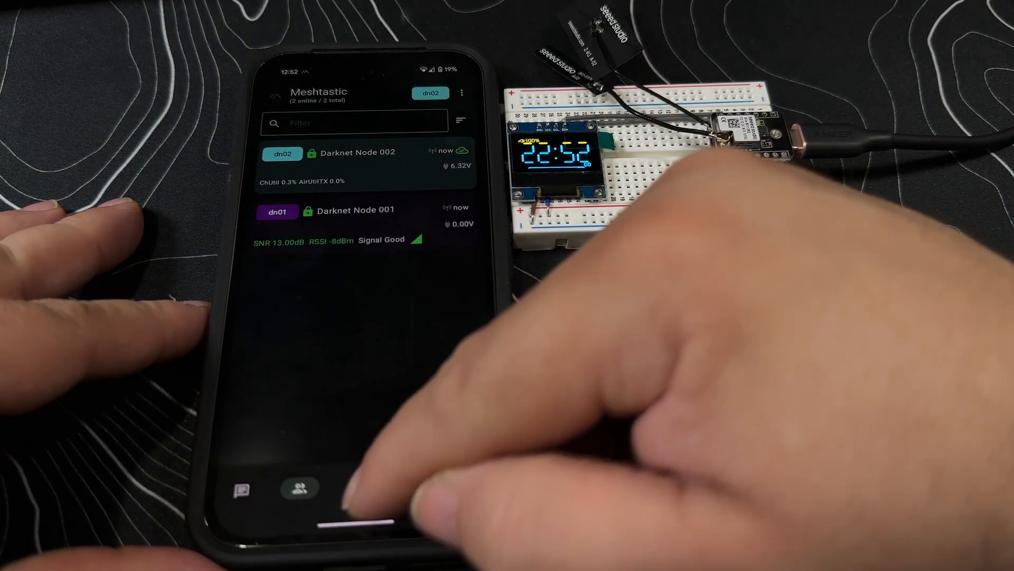
Show the channel list with its sharing QR code and URL.
{"action": "left_click", "coordinate": [359, 488]}
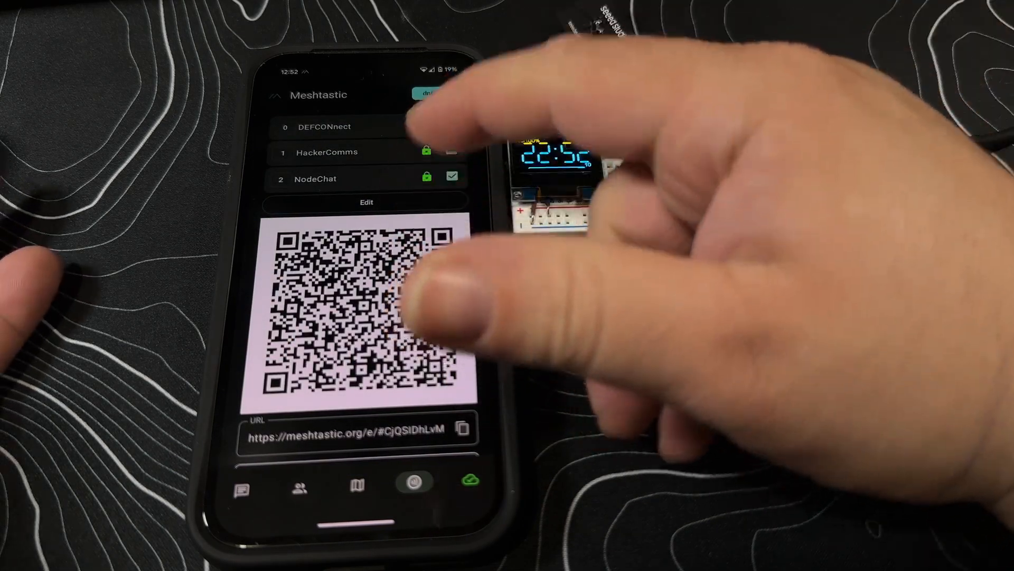
{"action": "scroll", "scroll_direction": "down", "scroll_amount": 3}
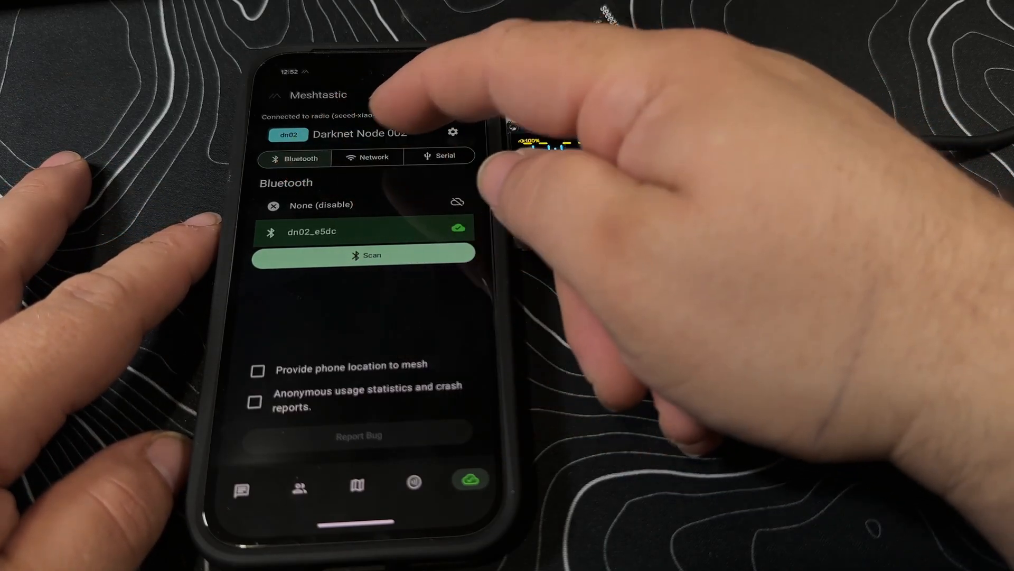
Switch the radio connection settings to Network, where no network devices are found.
{"action": "left_click", "coordinate": [373, 157]}
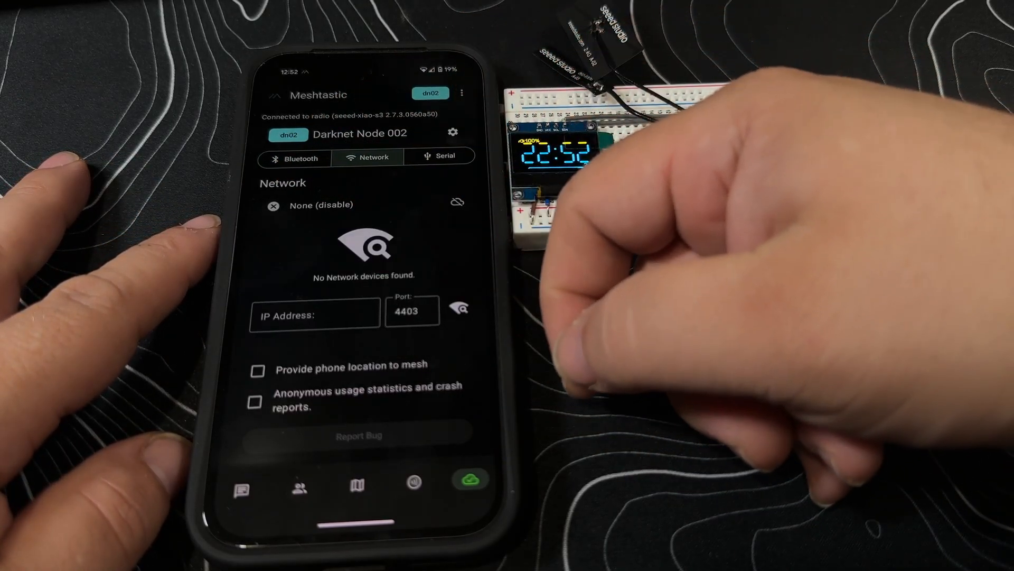